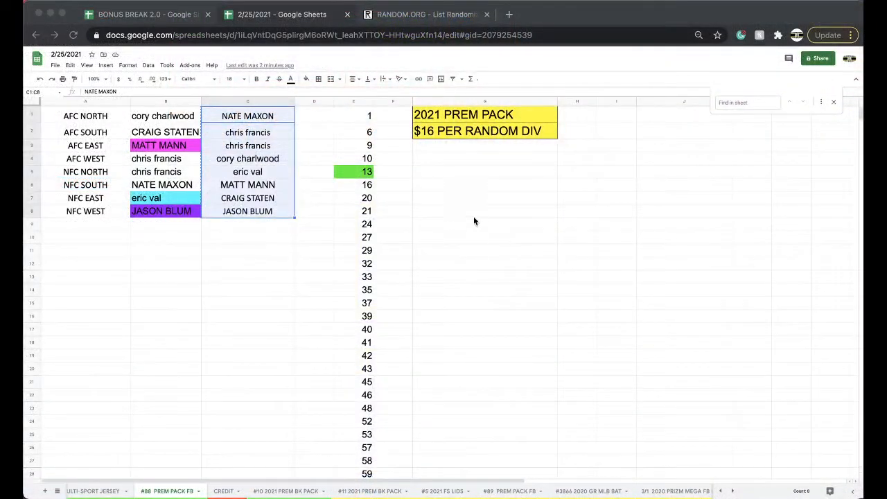
Step: View the #10 2021 PREM BK PACK sheet, then reopen the empty RANDOM.ORG randomizer form
{"action": "left_click", "coordinate": [287, 491]}
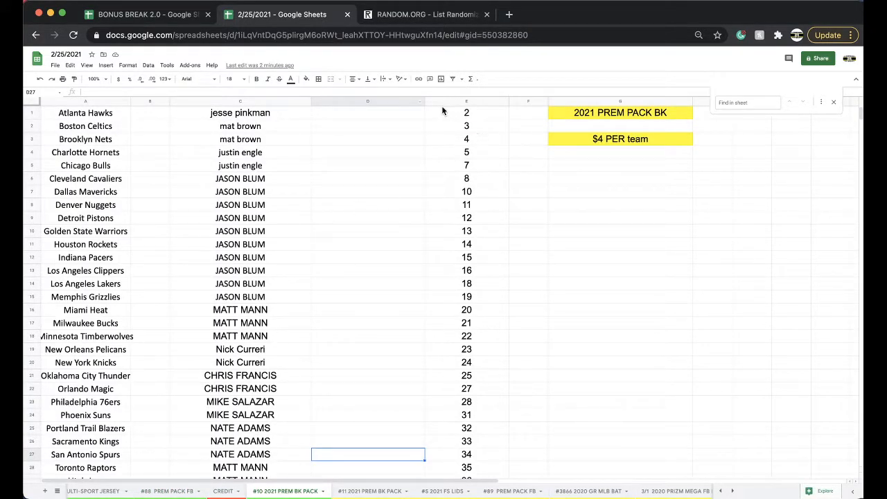
{"action": "left_click", "coordinate": [423, 14]}
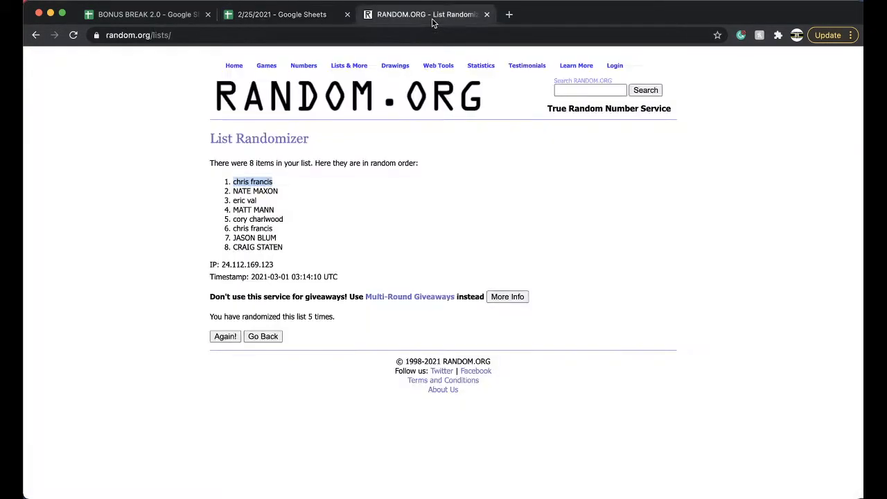
{"action": "left_click", "coordinate": [263, 336]}
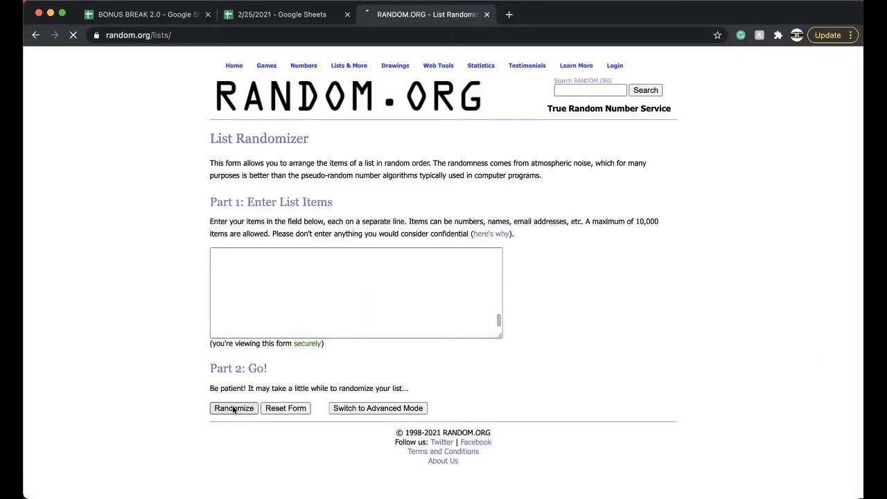
Step: Shuffle the 41 spot numbers four times and return to the NBA break sheet
{"action": "left_click", "coordinate": [234, 408]}
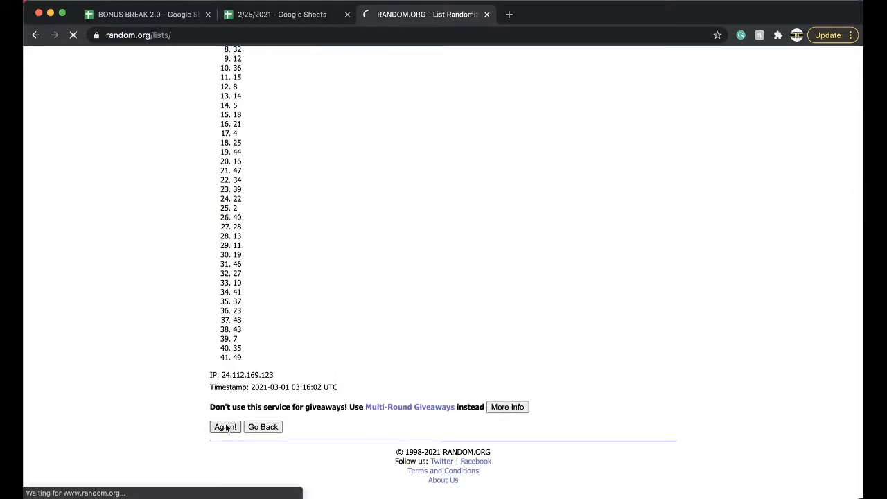
{"action": "left_click", "coordinate": [224, 426]}
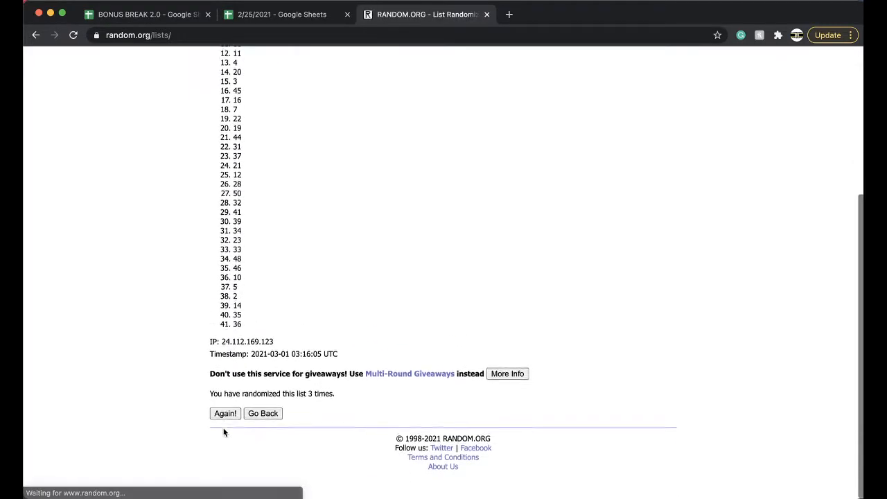
{"action": "left_click", "coordinate": [224, 413]}
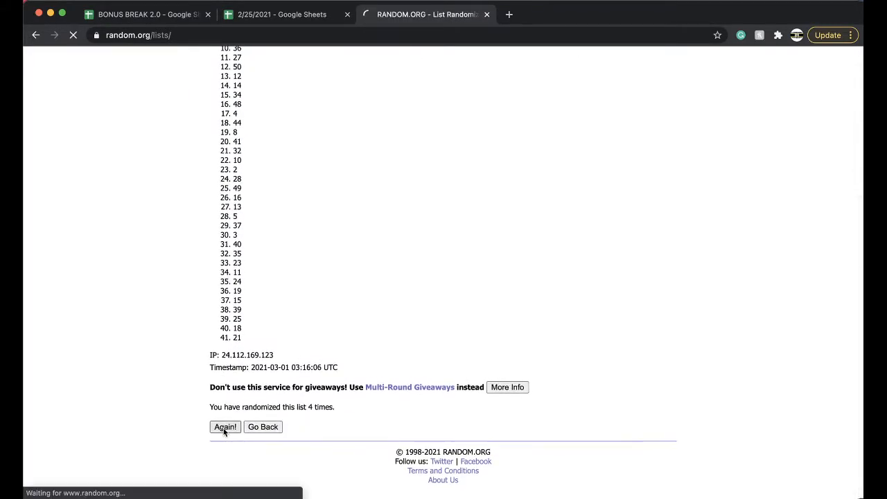
{"action": "left_click", "coordinate": [282, 14]}
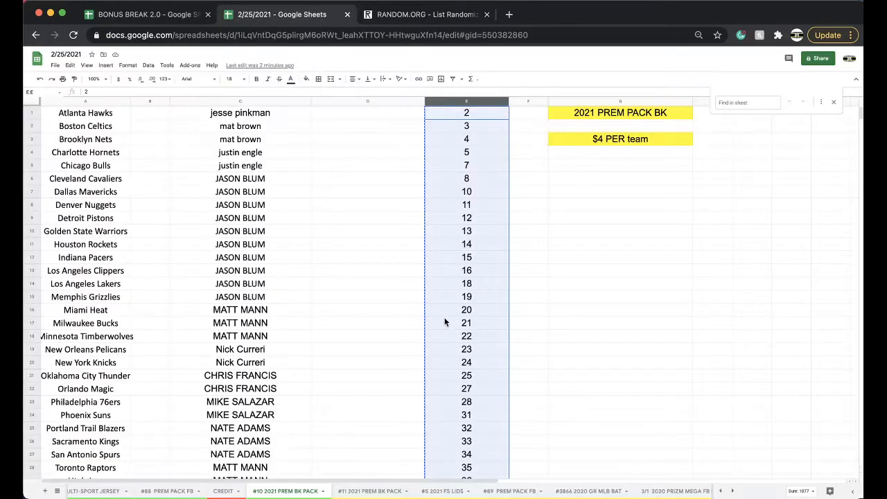
{"action": "scroll", "scroll_direction": "down", "scroll_amount": 3}
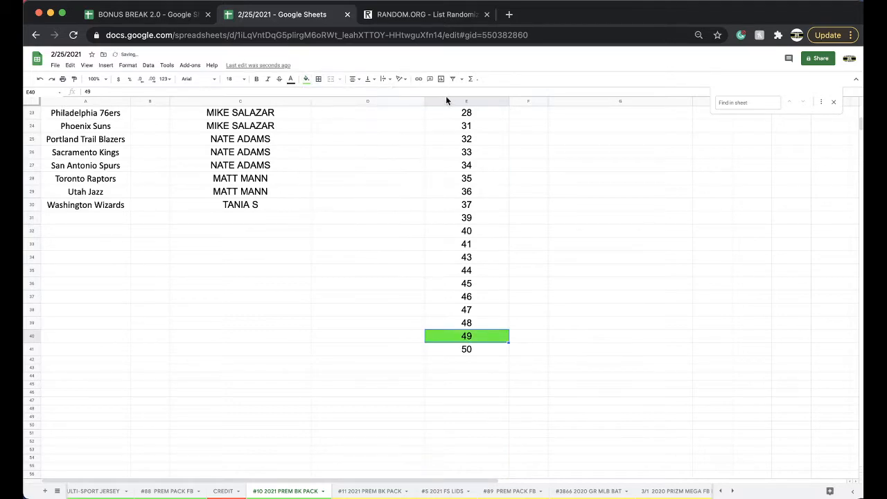
{"action": "left_click", "coordinate": [371, 491]}
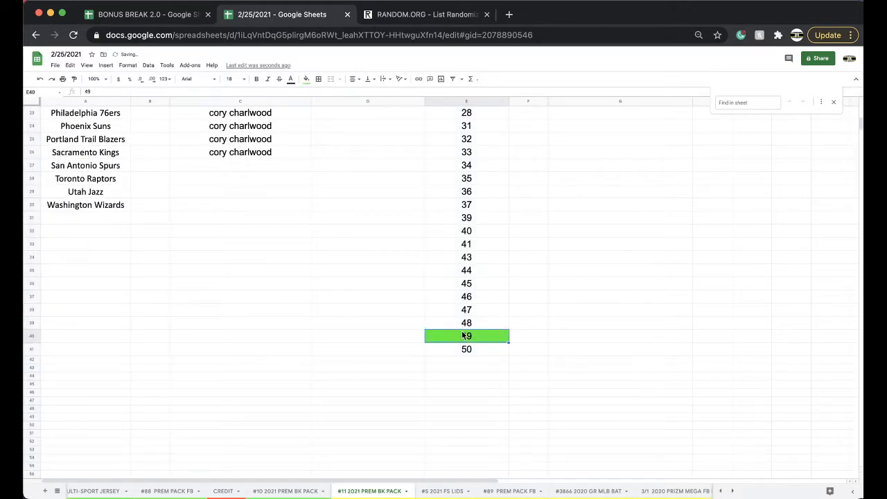
{"action": "right_click", "coordinate": [467, 335]}
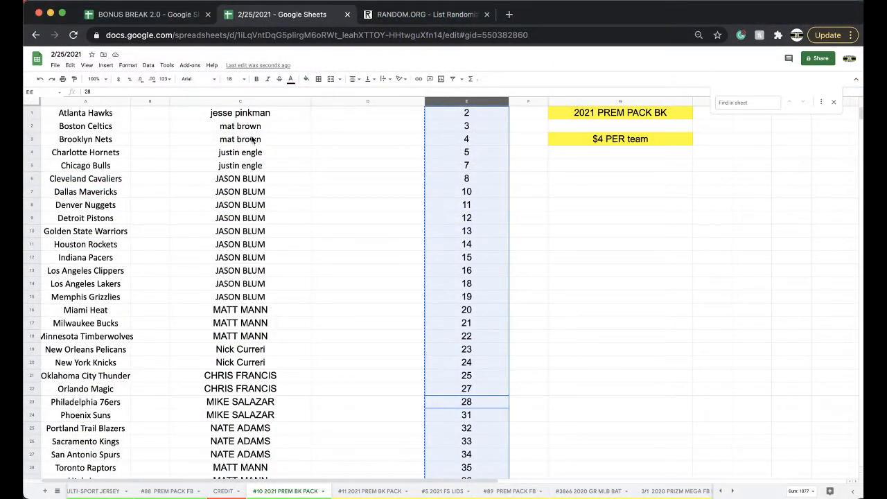
{"action": "left_click", "coordinate": [240, 125]}
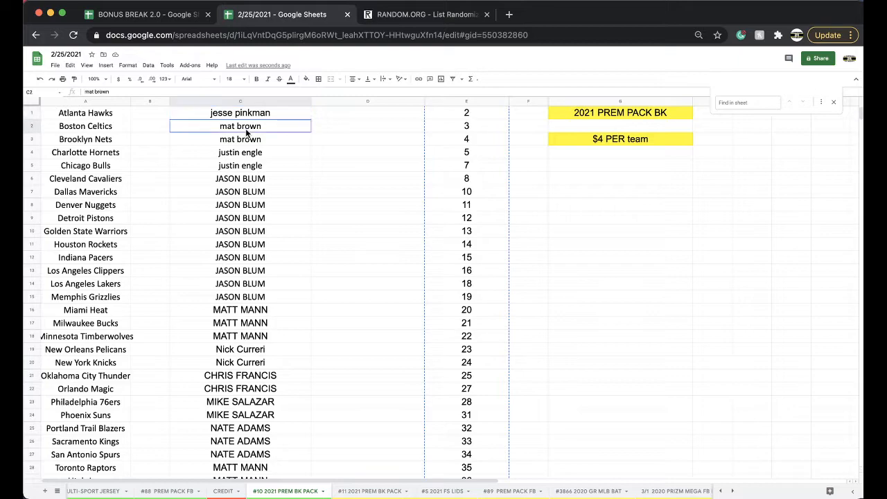
{"action": "left_click_drag", "start_coordinate": [240, 152], "coordinate": [240, 165]}
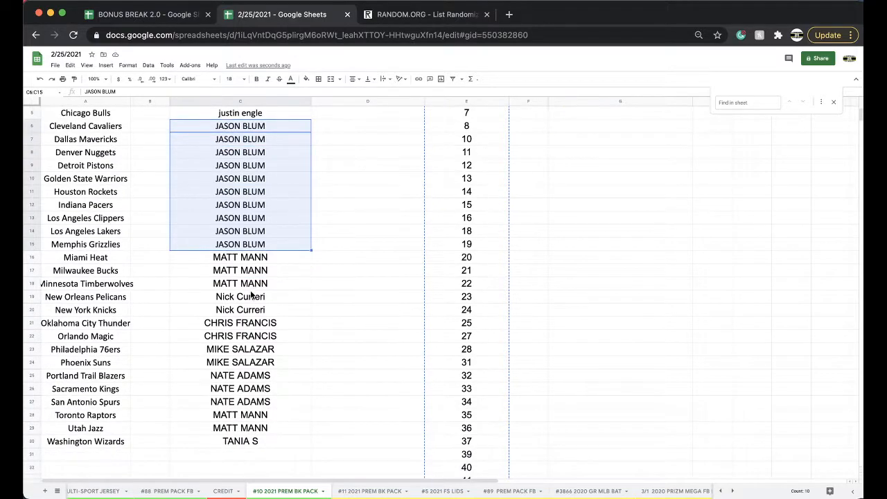
{"action": "scroll", "scroll_direction": "down", "scroll_amount": 3}
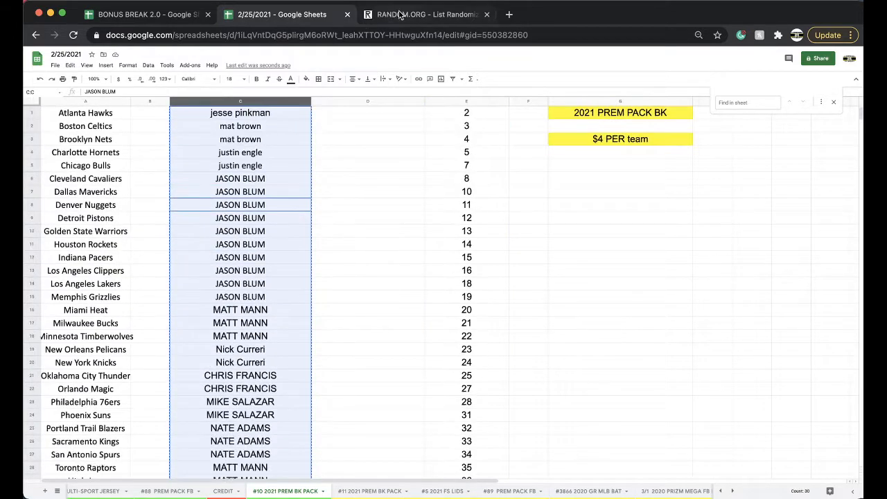
{"action": "left_click", "coordinate": [425, 14]}
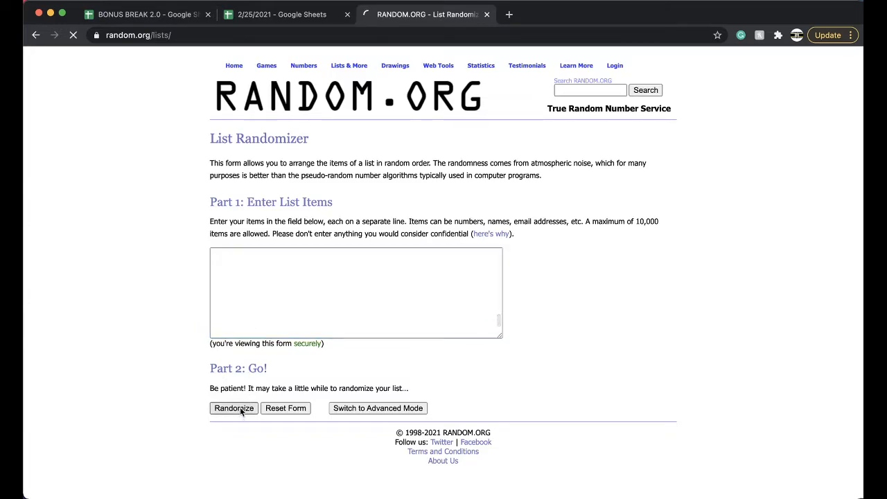
Step: Randomize the 30 owner names repeatedly on RANDOM.ORG, then return to the NBA sheet
{"action": "left_click", "coordinate": [234, 408]}
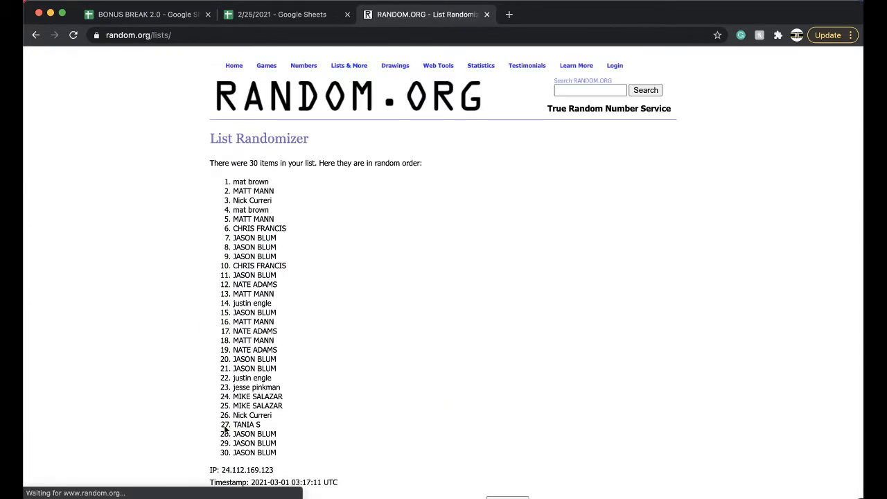
{"action": "left_click", "coordinate": [224, 424]}
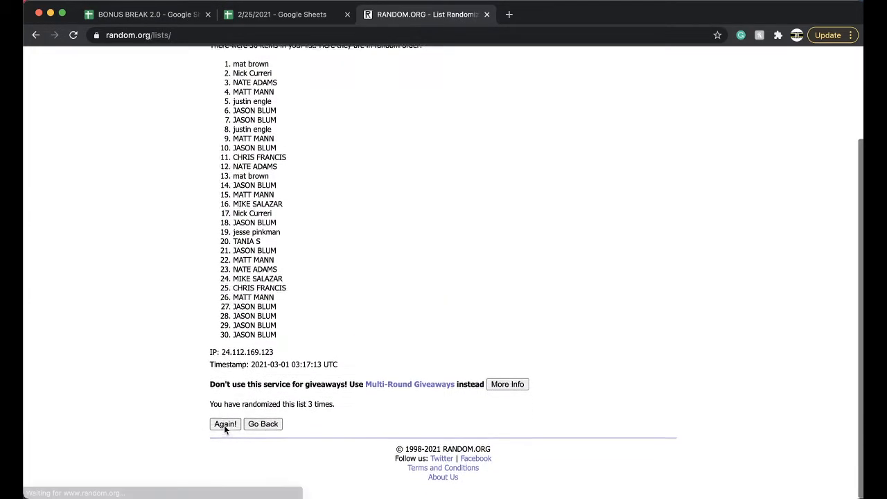
{"action": "left_click", "coordinate": [225, 423]}
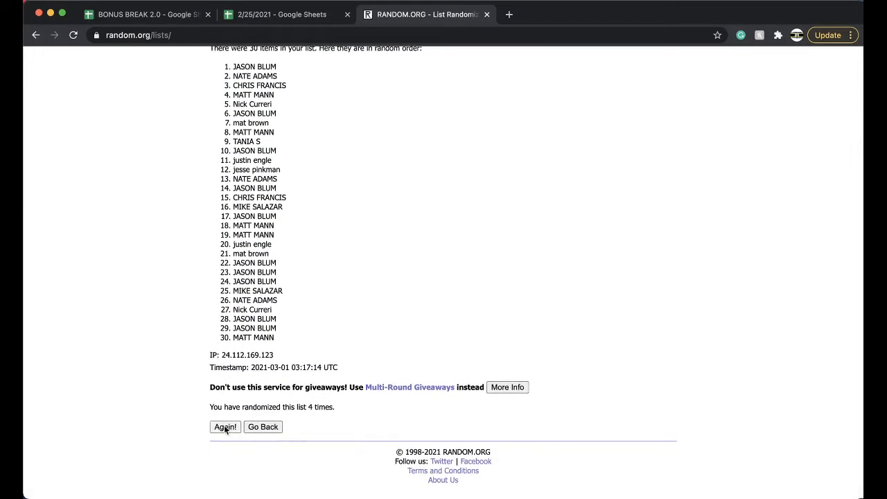
{"action": "left_click", "coordinate": [224, 426]}
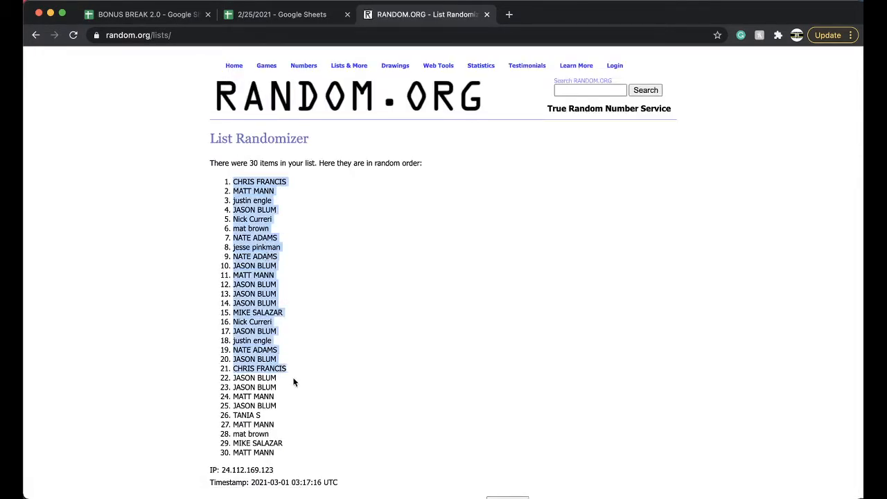
{"action": "scroll", "scroll_direction": "down", "scroll_amount": 3}
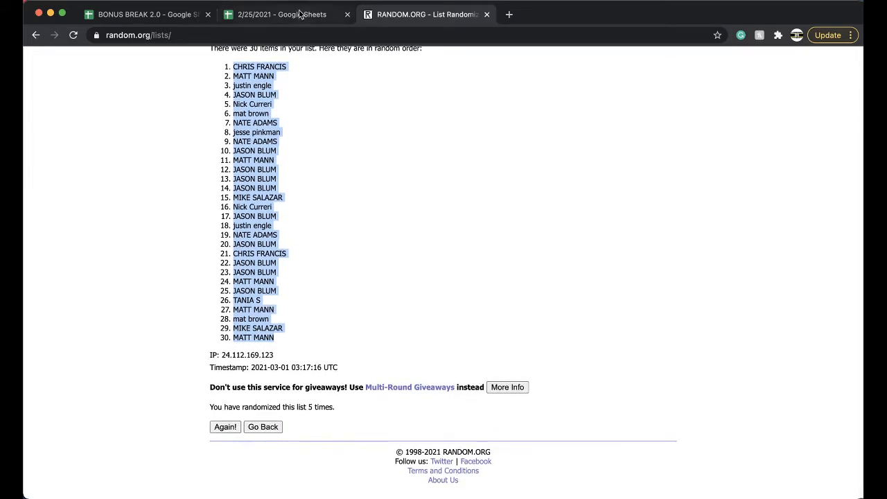
{"action": "left_click", "coordinate": [283, 14]}
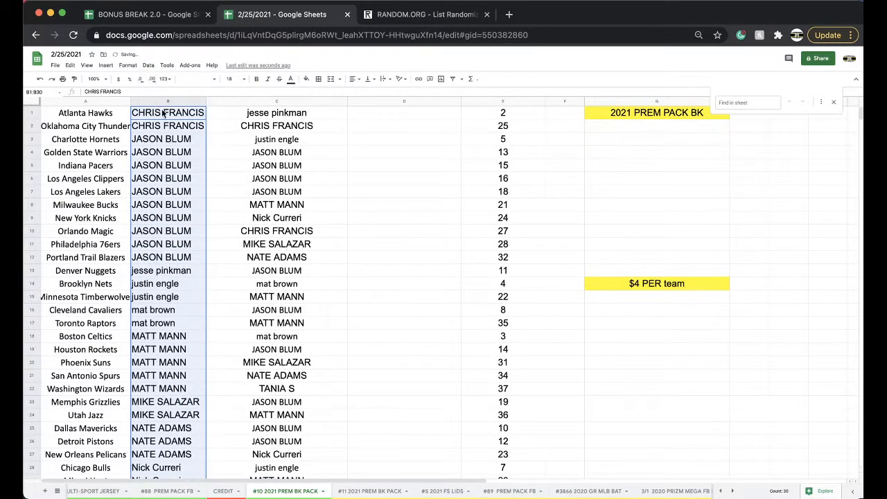
{"action": "left_click", "coordinate": [167, 125]}
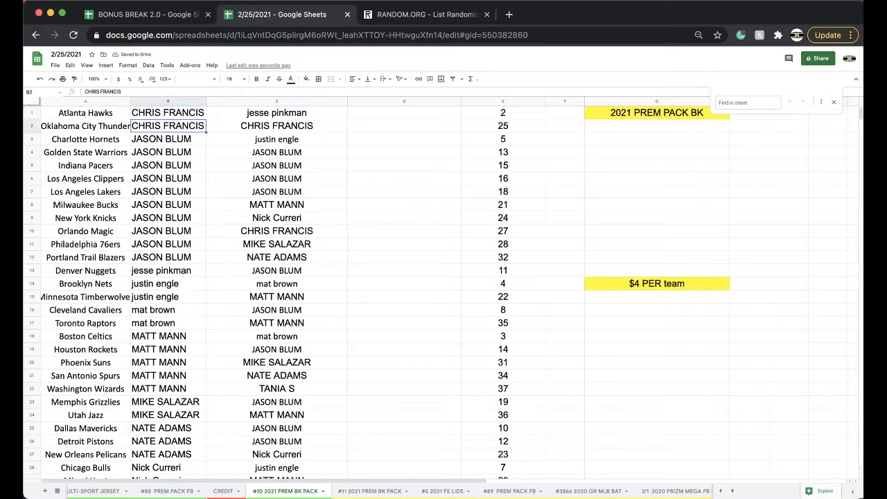
{"action": "left_click", "coordinate": [168, 138]}
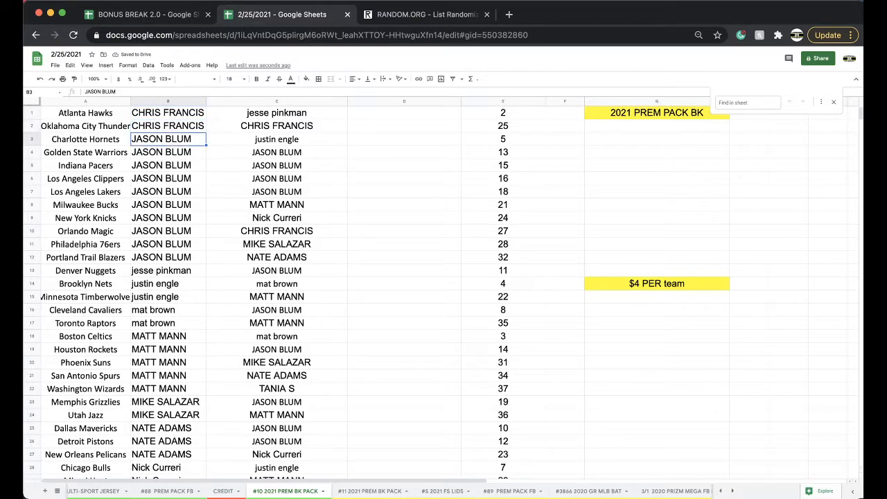
{"action": "left_click", "coordinate": [161, 204]}
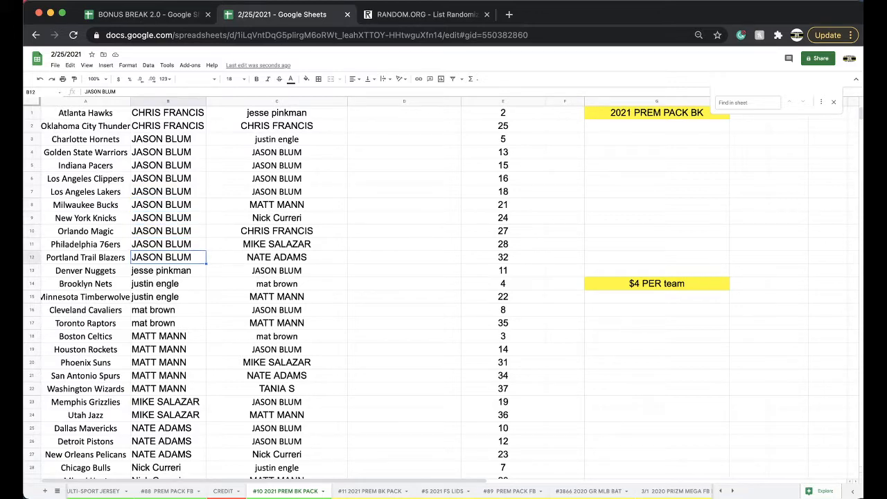
{"action": "left_click", "coordinate": [167, 283]}
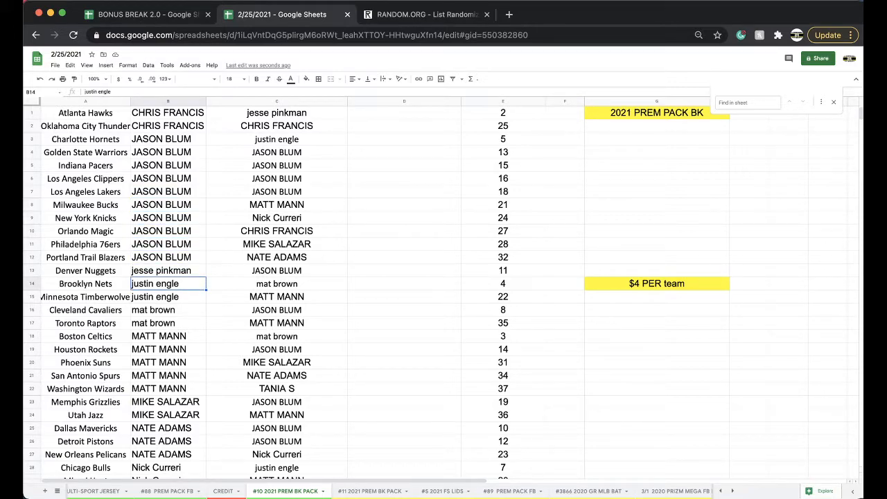
{"action": "left_click", "coordinate": [167, 309]}
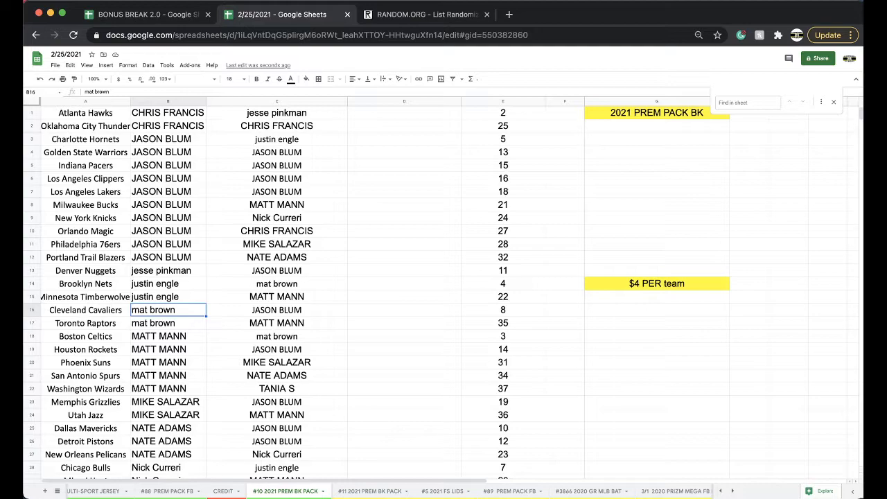
{"action": "left_click", "coordinate": [168, 337]}
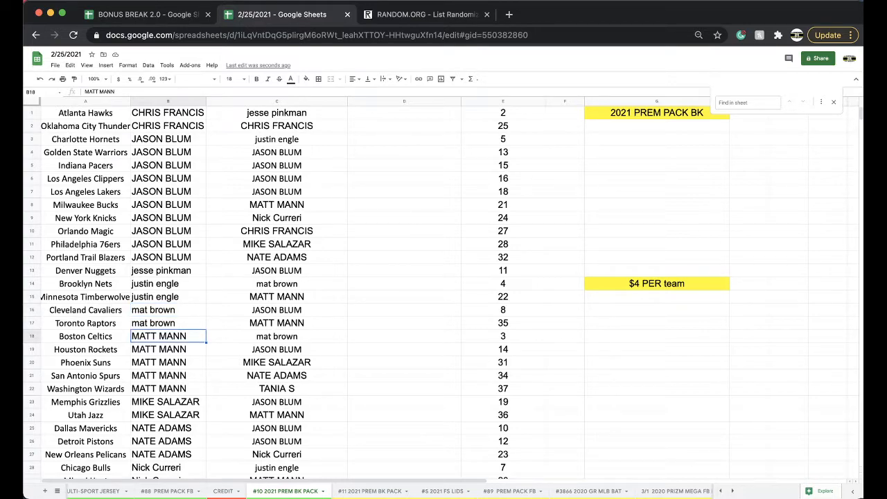
{"action": "left_click", "coordinate": [166, 401]}
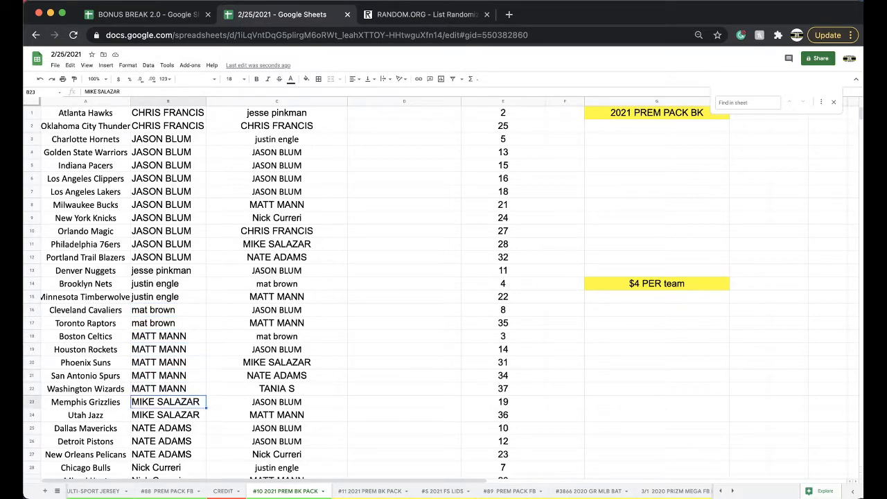
{"action": "scroll", "scroll_direction": "down", "scroll_amount": 3}
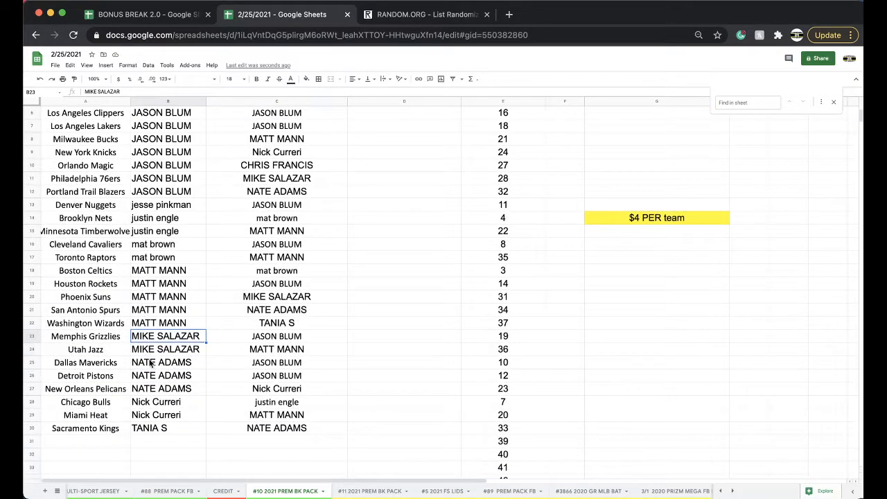
{"action": "left_click", "coordinate": [162, 362]}
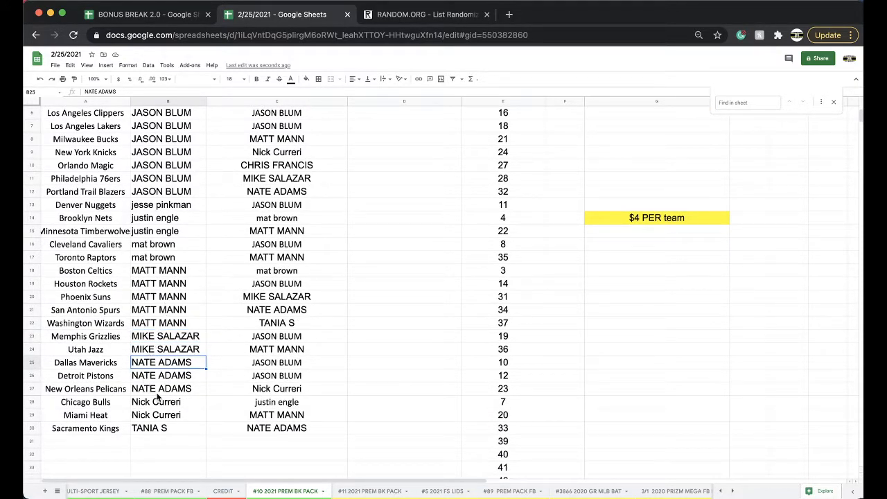
{"action": "left_click", "coordinate": [162, 388]}
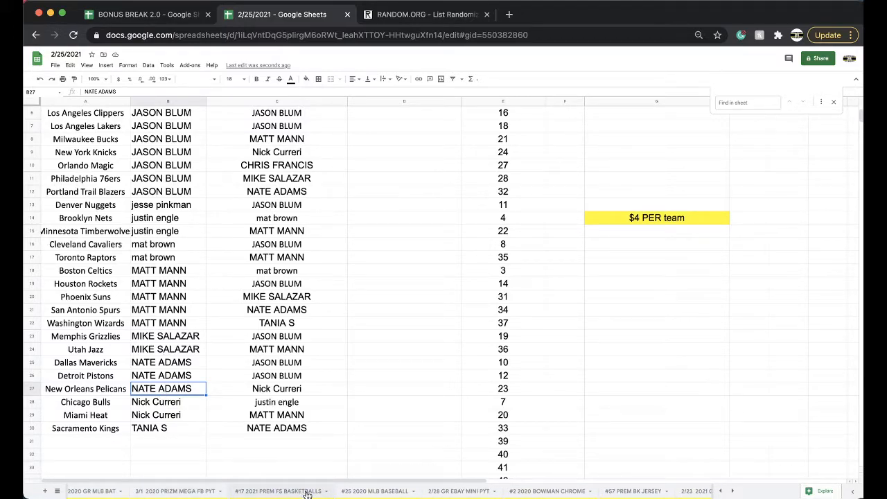
Step: View #57 PREM BK JERSEY, then scroll the tabs and open #39 PREM MLB JERSEY
{"action": "left_click", "coordinate": [474, 491]}
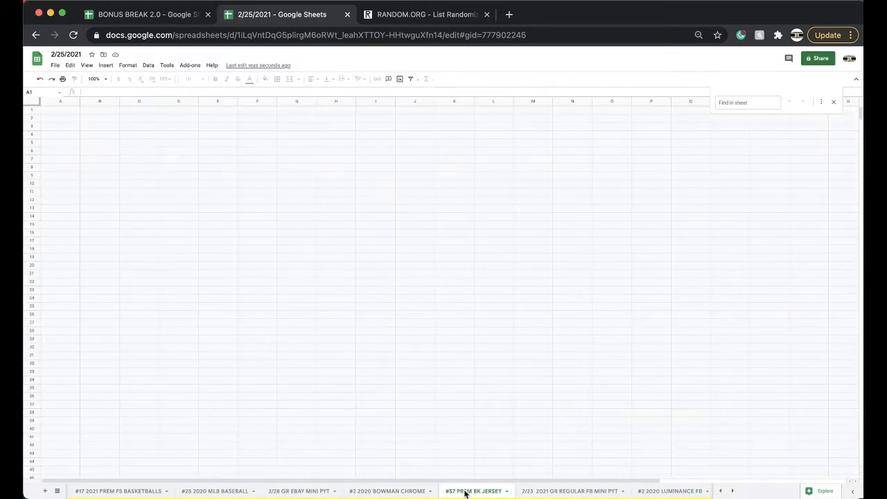
{"action": "left_click", "coordinate": [474, 491]}
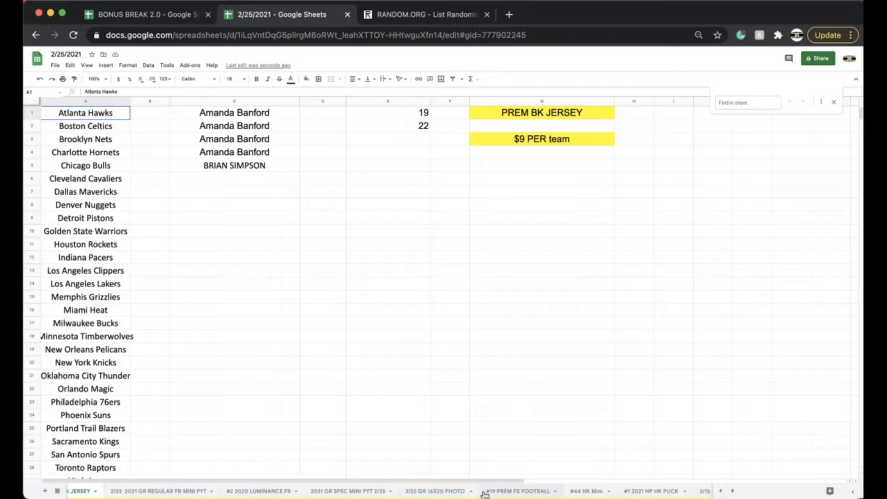
{"action": "left_click", "coordinate": [485, 490]}
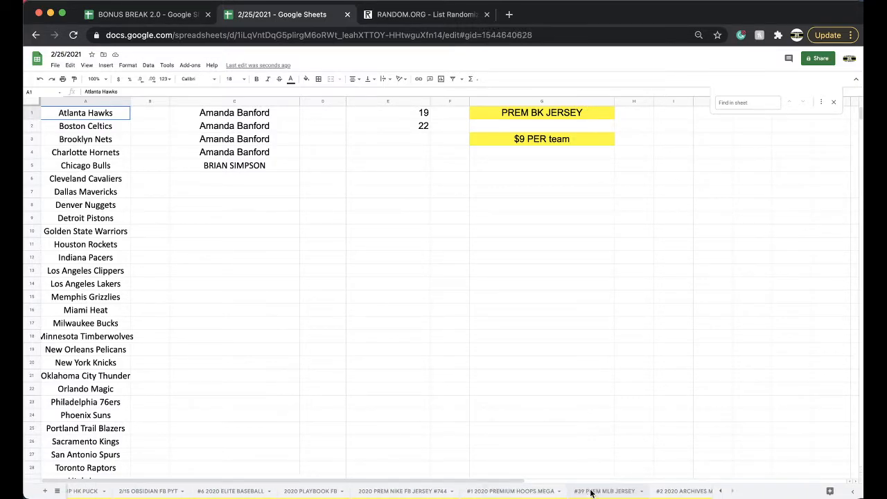
{"action": "left_click", "coordinate": [604, 491]}
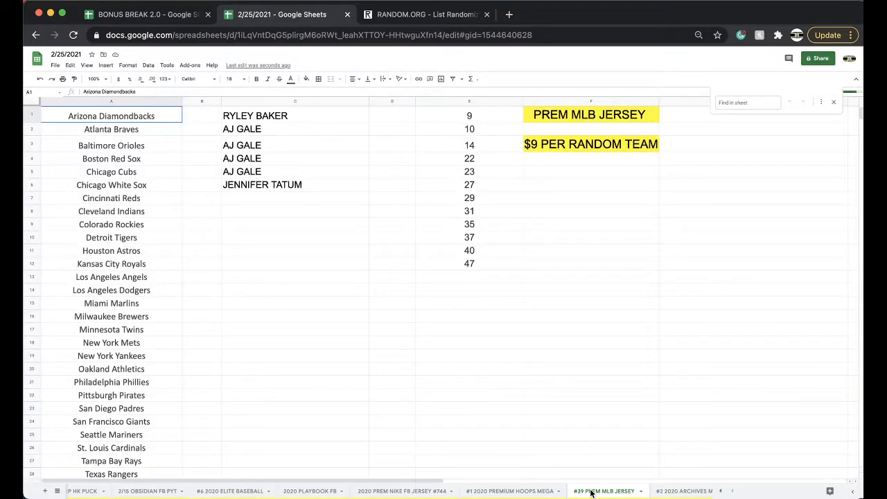
{"action": "mouse_move", "coordinate": [485, 125]}
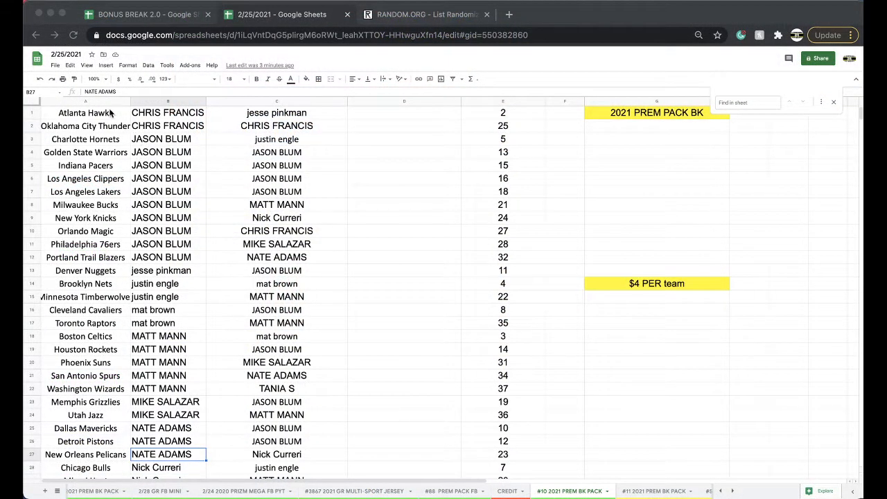
{"action": "left_click", "coordinate": [149, 65]}
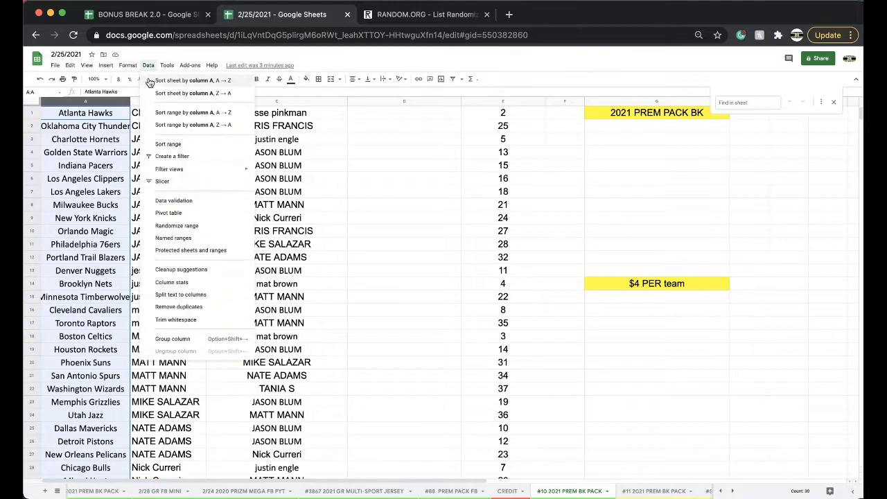
{"action": "left_click", "coordinate": [193, 80]}
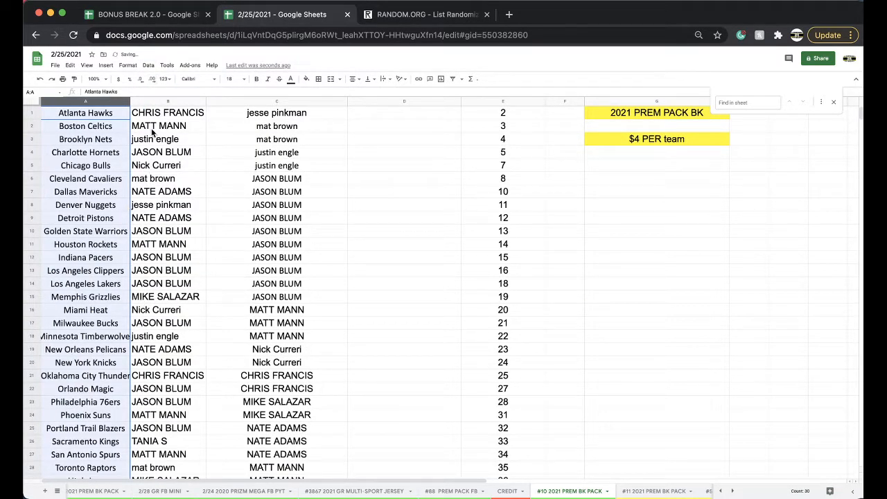
{"action": "left_click", "coordinate": [306, 79]}
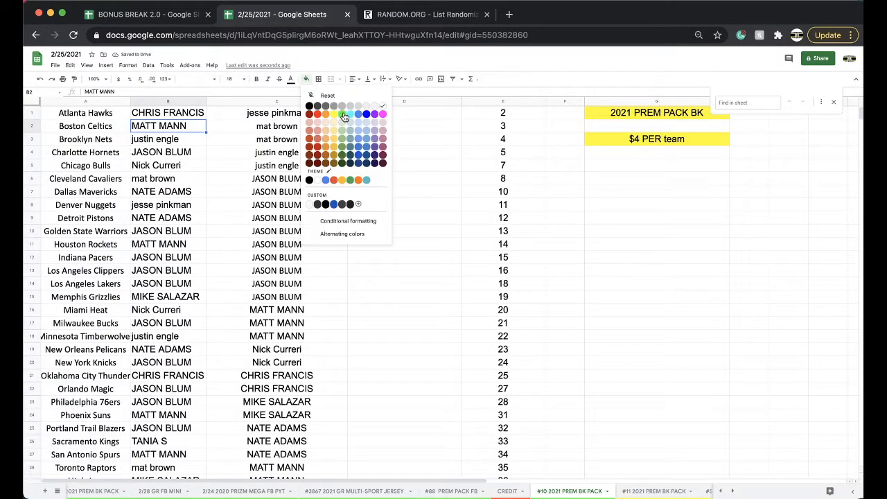
{"action": "left_click", "coordinate": [342, 114]}
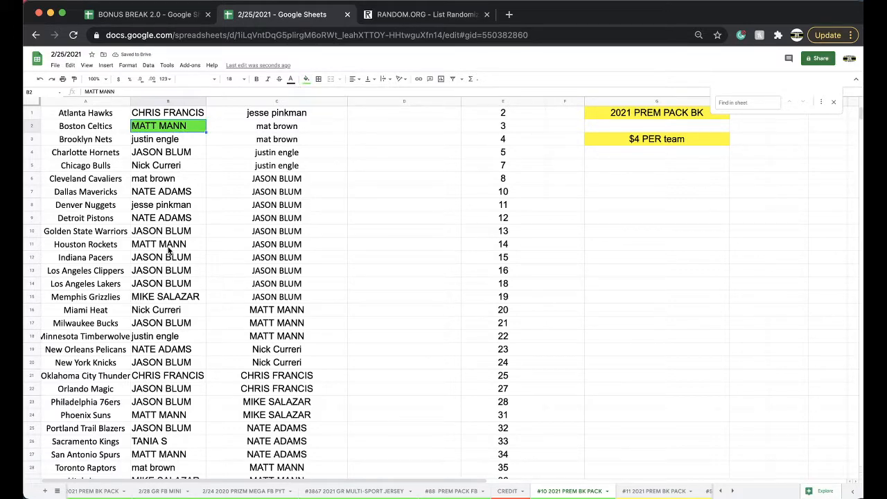
{"action": "left_click", "coordinate": [290, 78]}
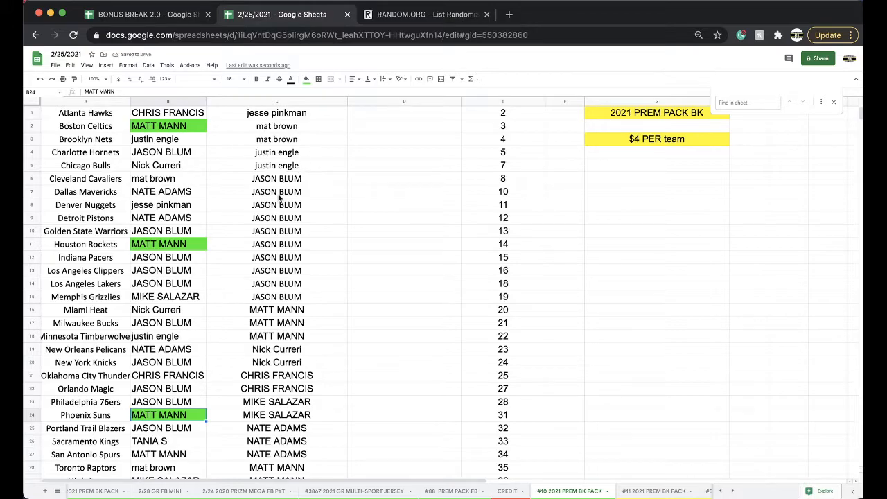
{"action": "mouse_move", "coordinate": [281, 310]}
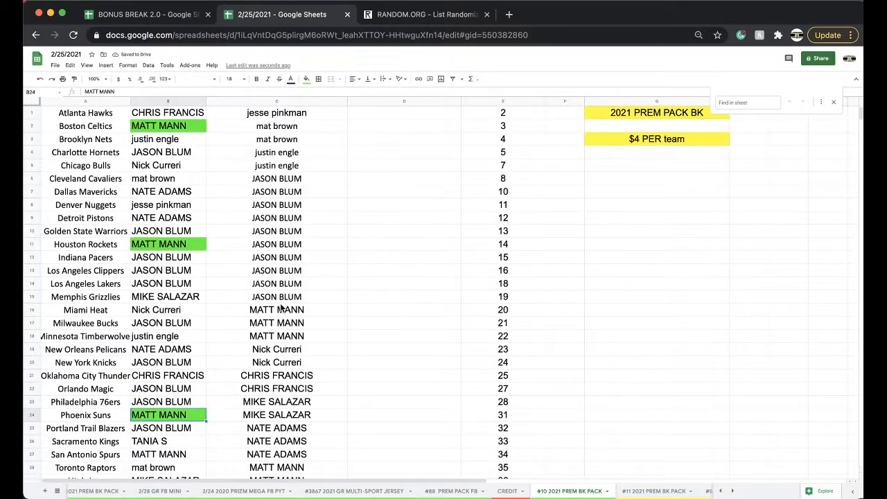
{"action": "left_click_drag", "start_coordinate": [276, 310], "coordinate": [277, 323]}
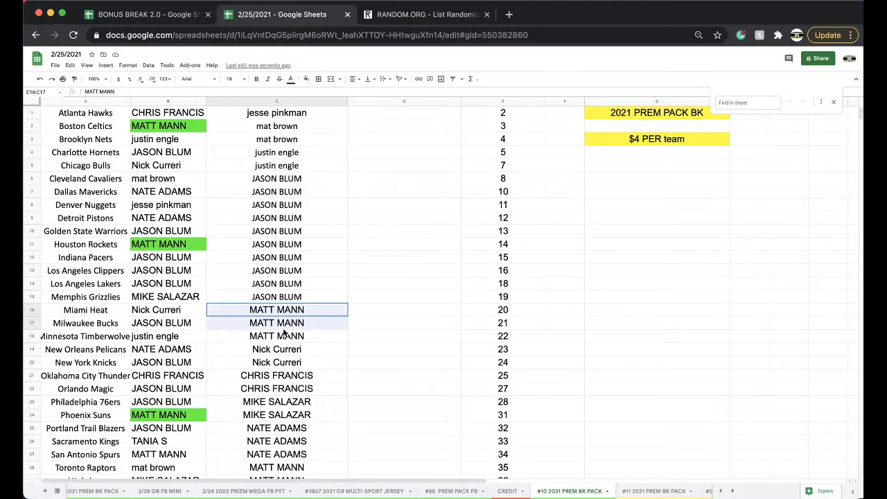
{"action": "scroll", "scroll_direction": "down", "scroll_amount": 3}
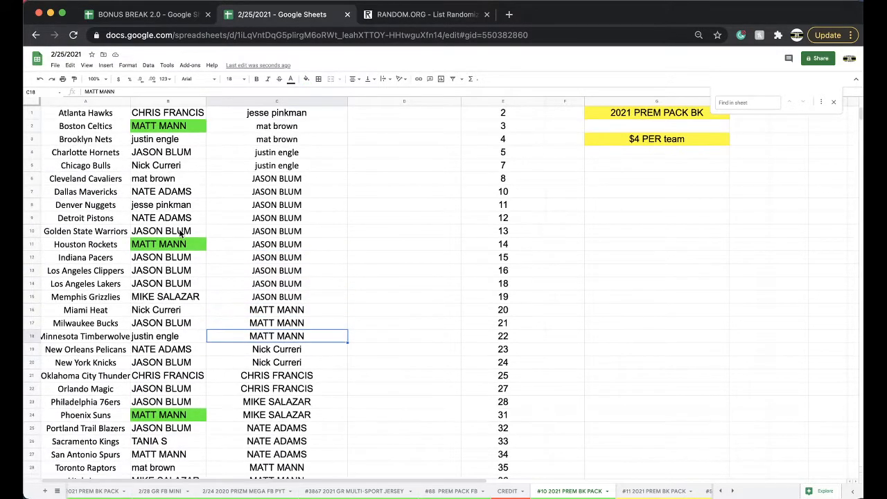
{"action": "left_click", "coordinate": [277, 102]}
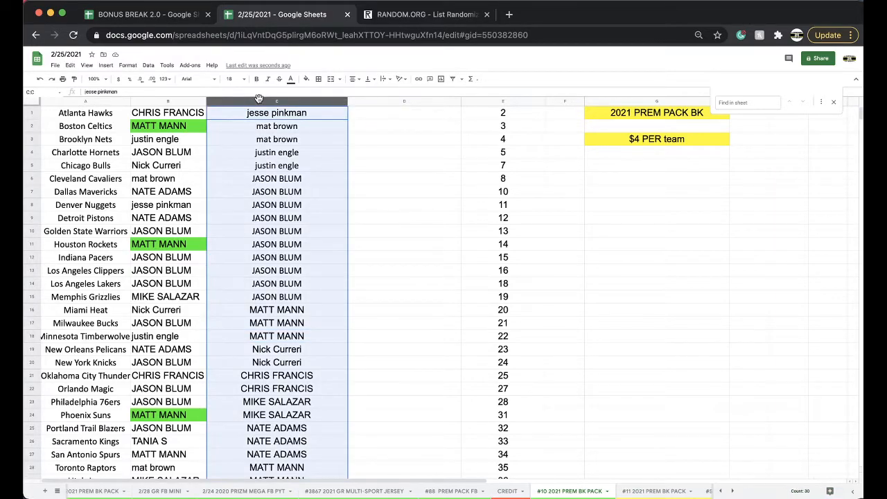
{"action": "left_click", "coordinate": [426, 14]}
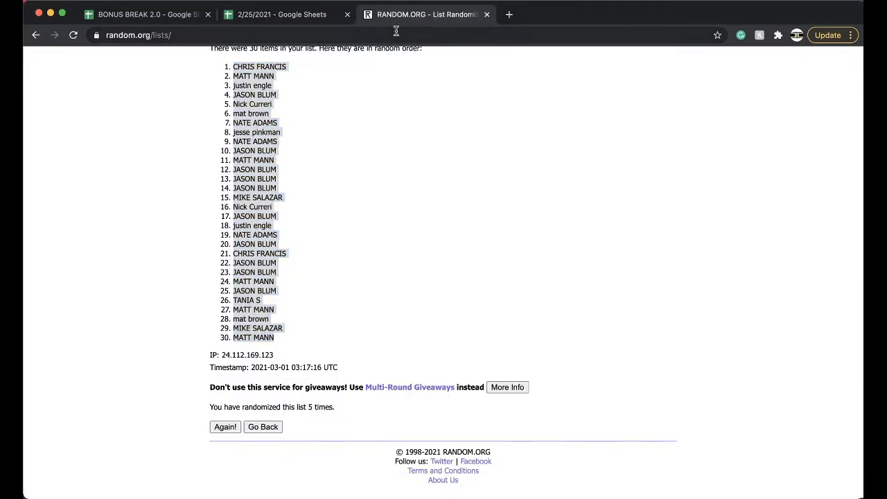
{"action": "left_click", "coordinate": [263, 426]}
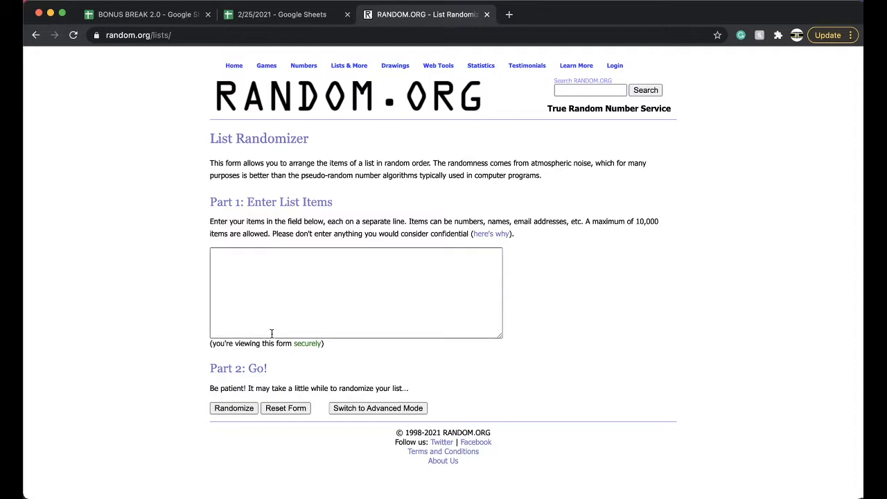
{"action": "left_click", "coordinate": [234, 408]}
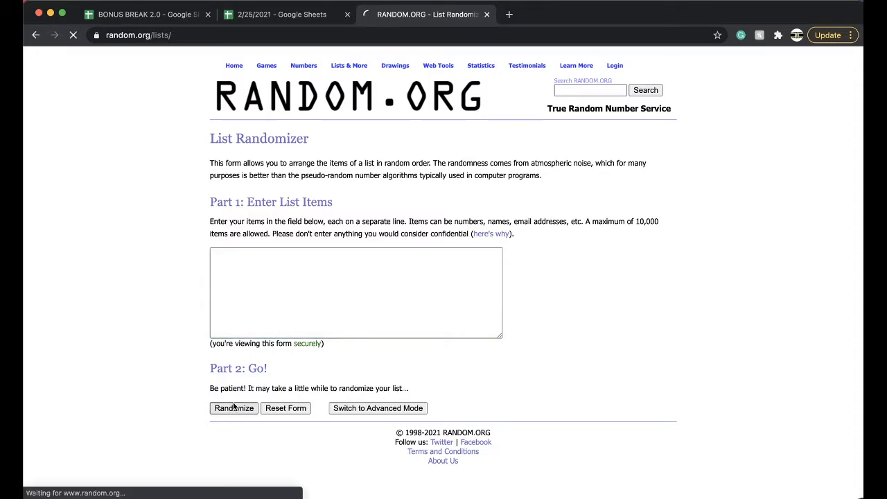
{"action": "left_click", "coordinate": [234, 407]}
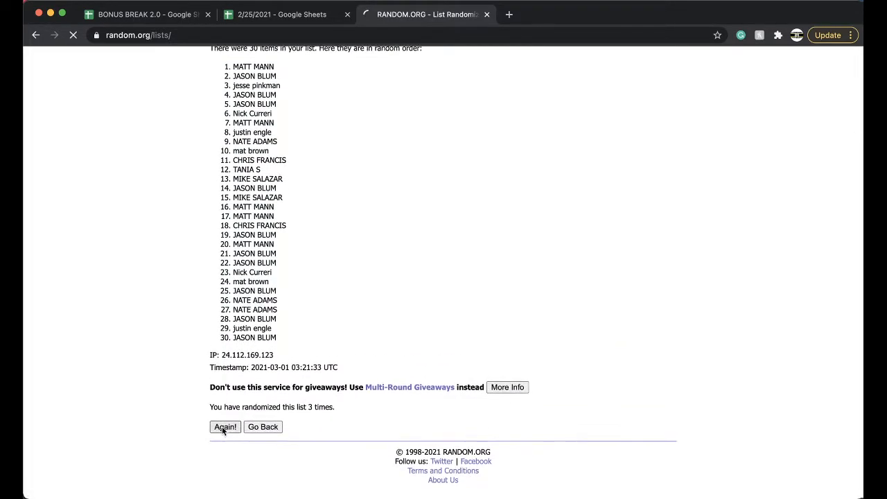
{"action": "left_click", "coordinate": [225, 426]}
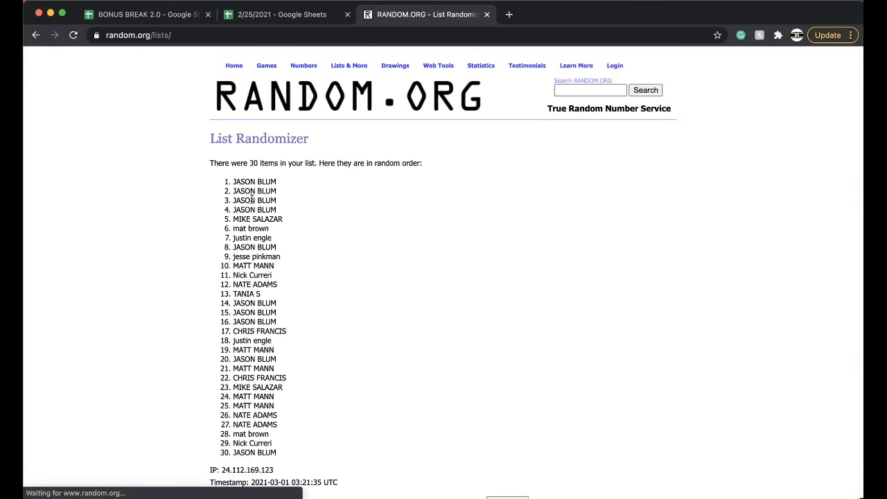
{"action": "double_click", "coordinate": [254, 181]}
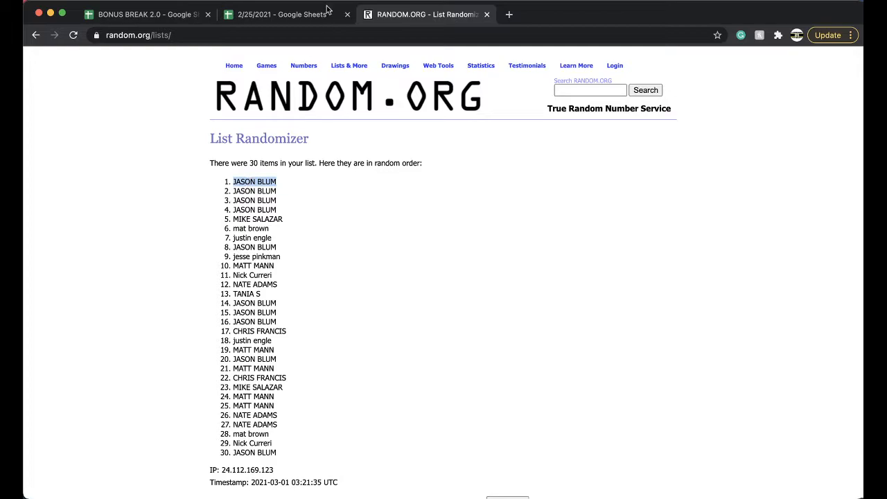
{"action": "left_click", "coordinate": [281, 14]}
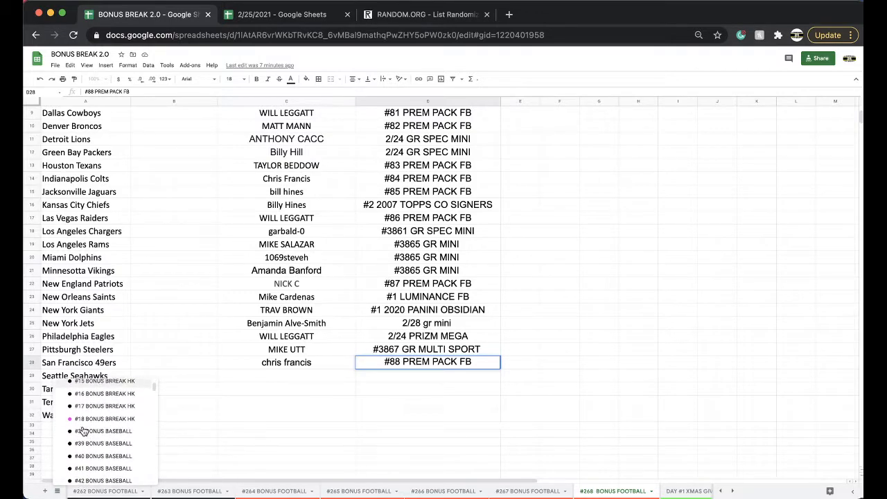
{"action": "scroll", "scroll_direction": "down", "scroll_amount": 3}
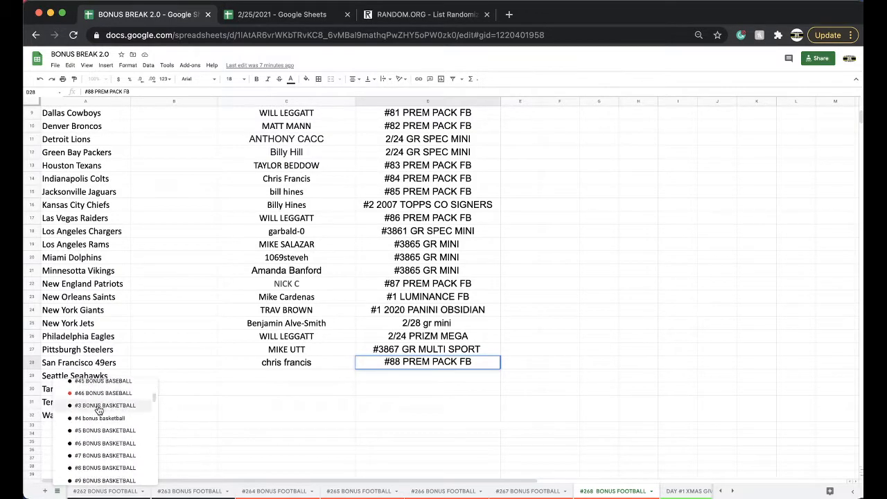
{"action": "scroll", "scroll_direction": "down", "scroll_amount": 3}
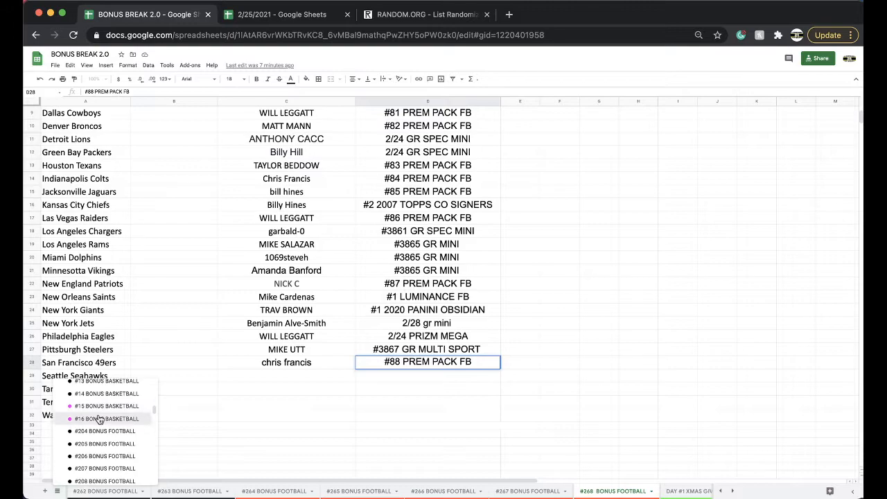
{"action": "left_click", "coordinate": [104, 405]}
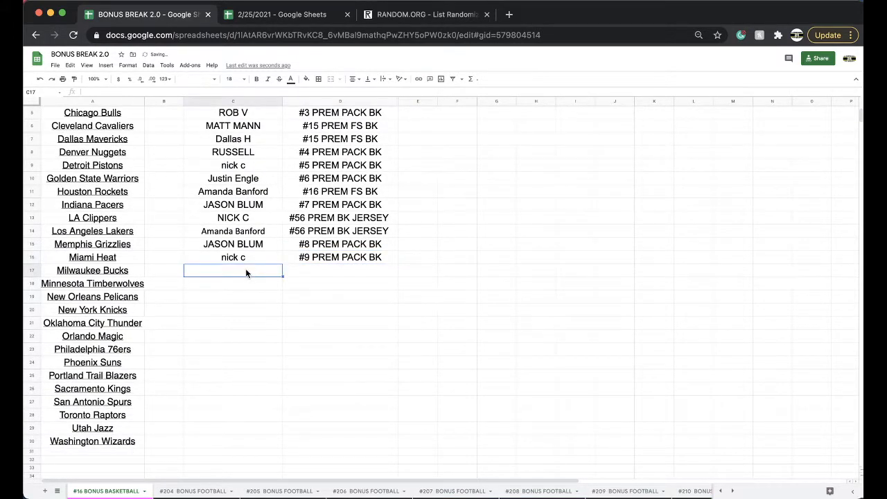
{"action": "left_click", "coordinate": [233, 244]}
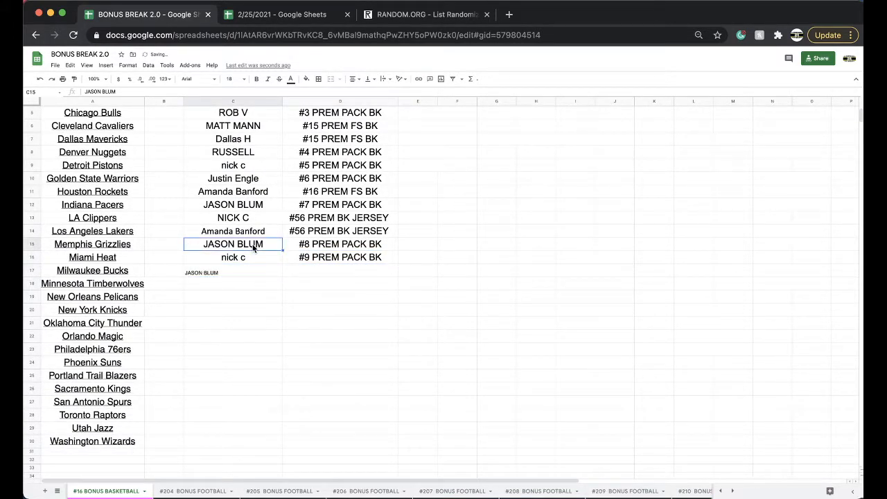
{"action": "left_click", "coordinate": [339, 258]}
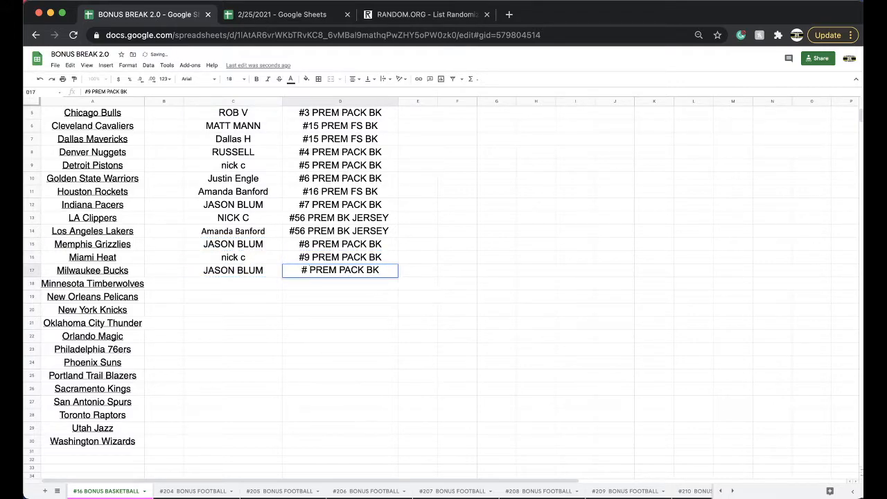
{"action": "left_click", "coordinate": [282, 14]}
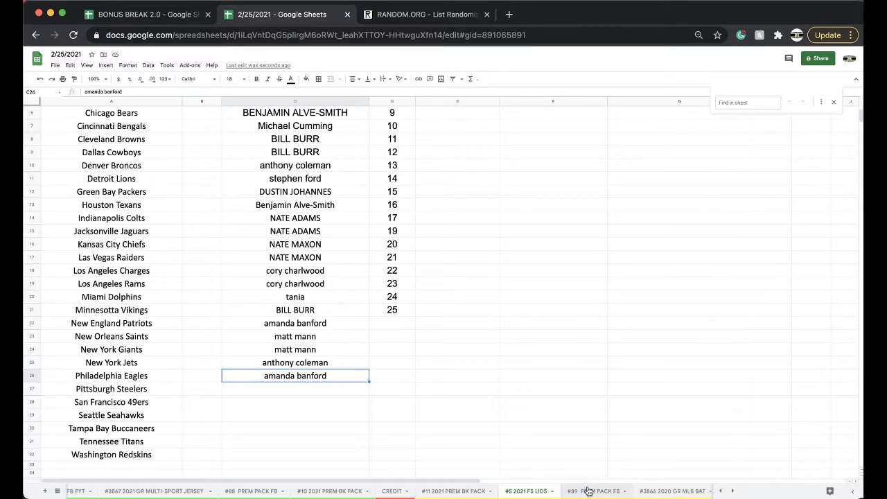
{"action": "left_click", "coordinate": [595, 491]}
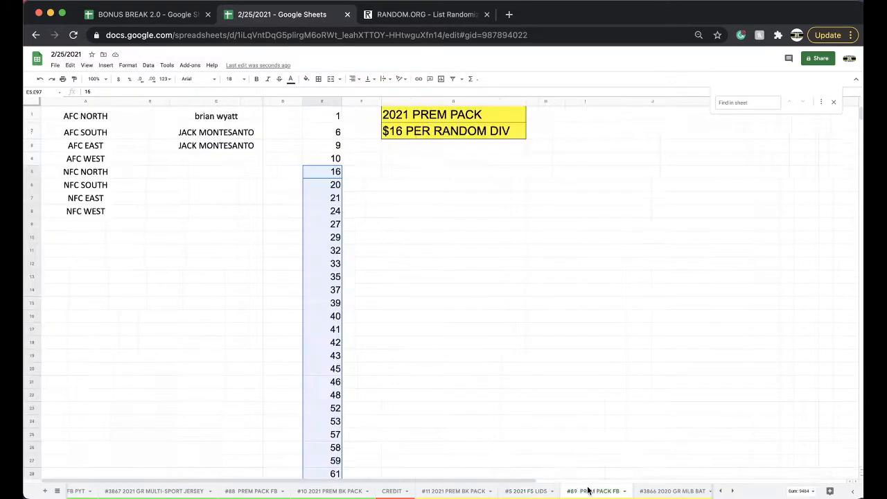
{"action": "left_click", "coordinate": [453, 491]}
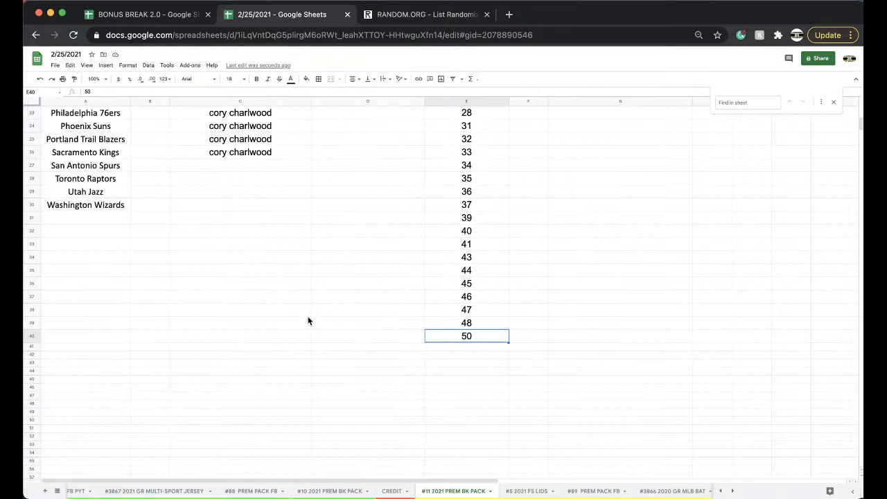
{"action": "type", "text": "JASON"}
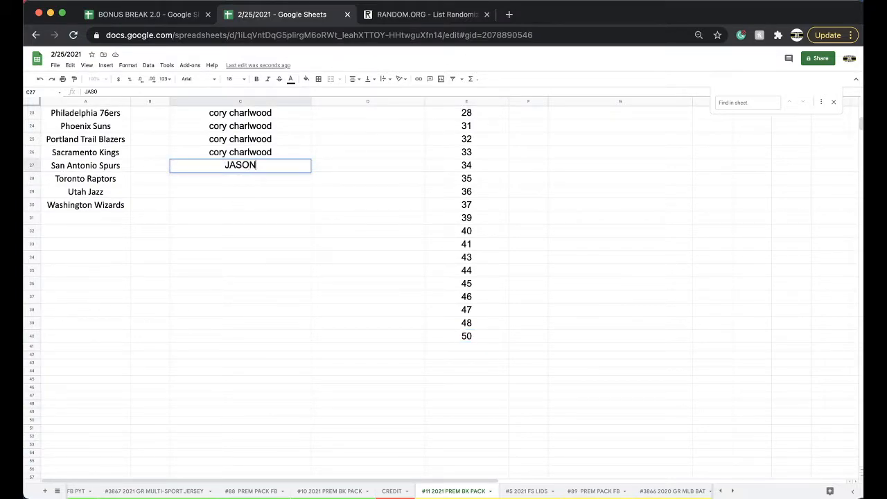
{"action": "type", "text": "BLUM"}
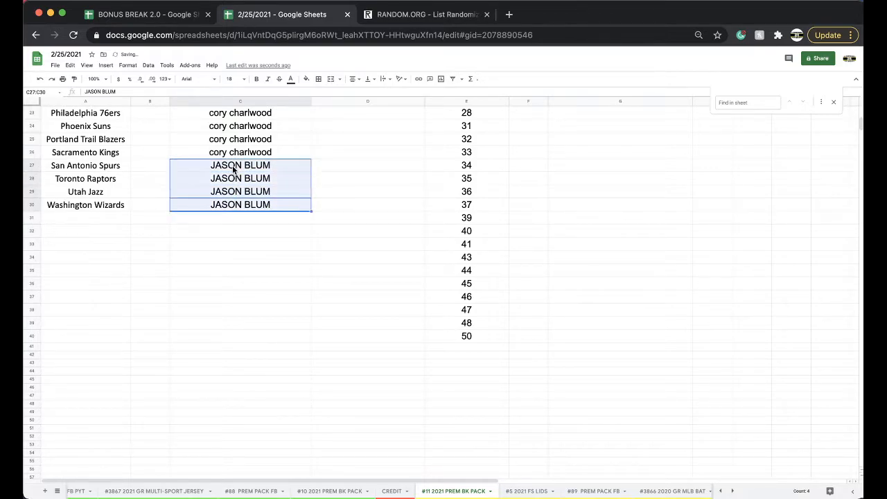
{"action": "left_click", "coordinate": [305, 78]}
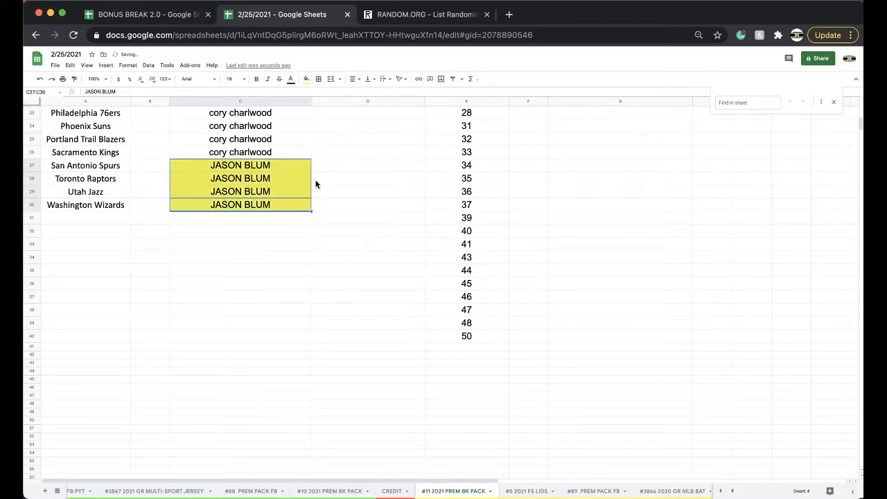